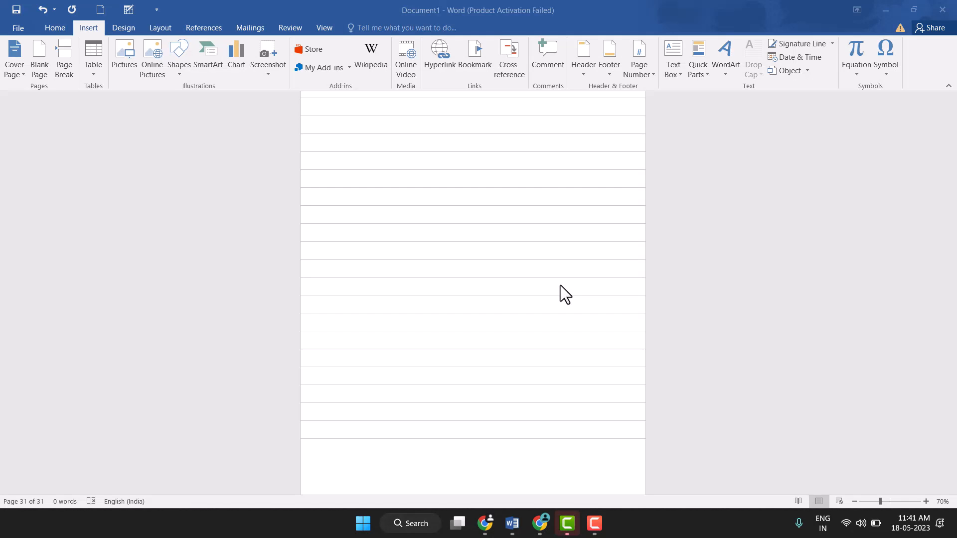
{"action": "mouse_move", "coordinate": [55, 32]}
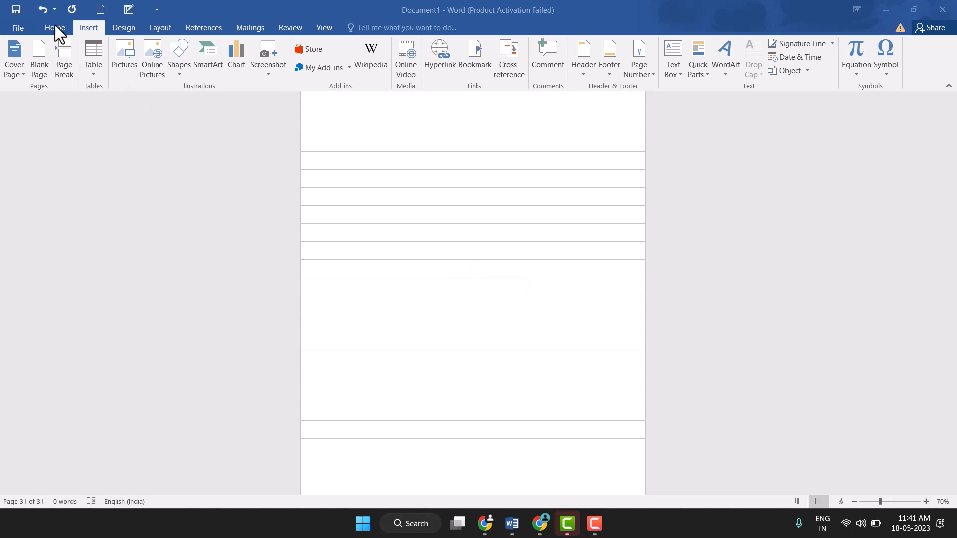
- Create a new blank document (Document2) from the Quick Access Toolbar
{"action": "left_click", "coordinate": [54, 28]}
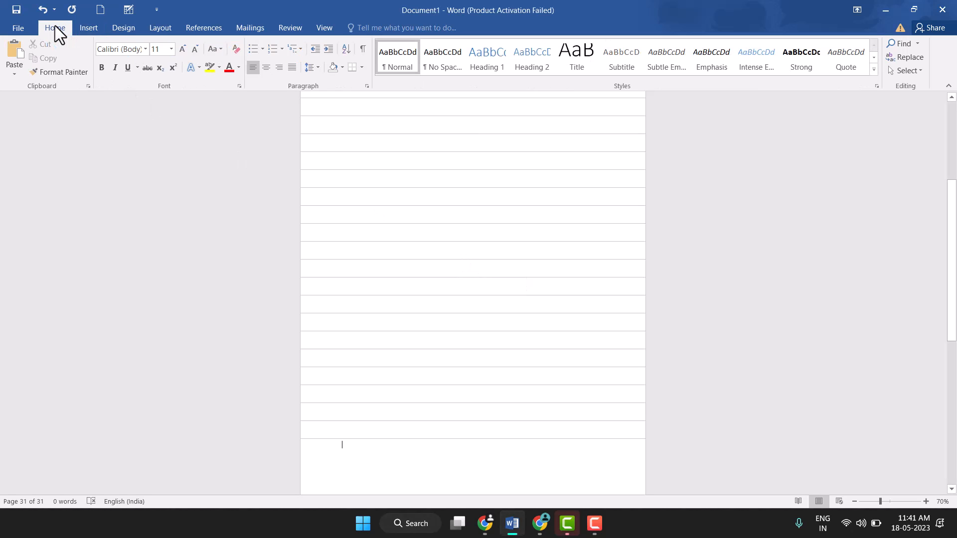
{"action": "left_click", "coordinate": [99, 9]}
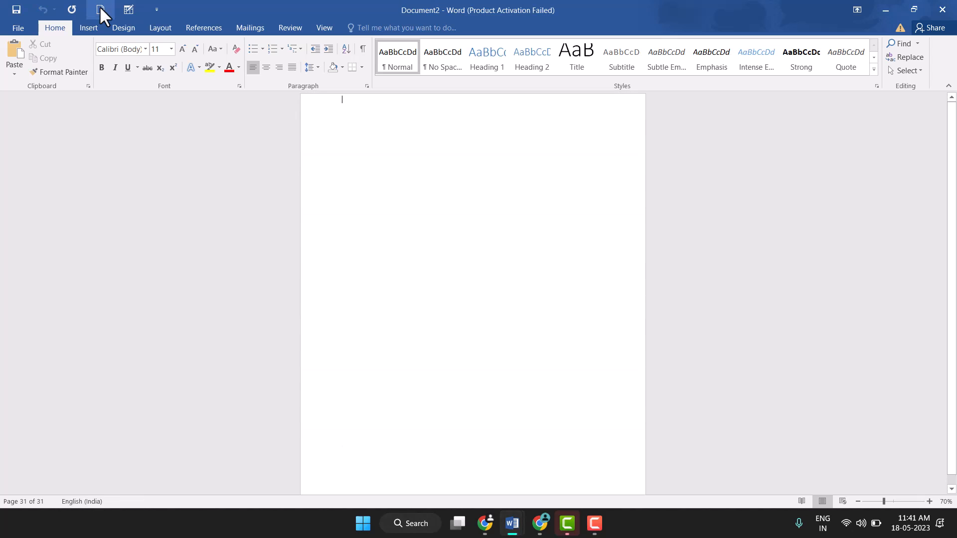
{"action": "left_click", "coordinate": [100, 9]}
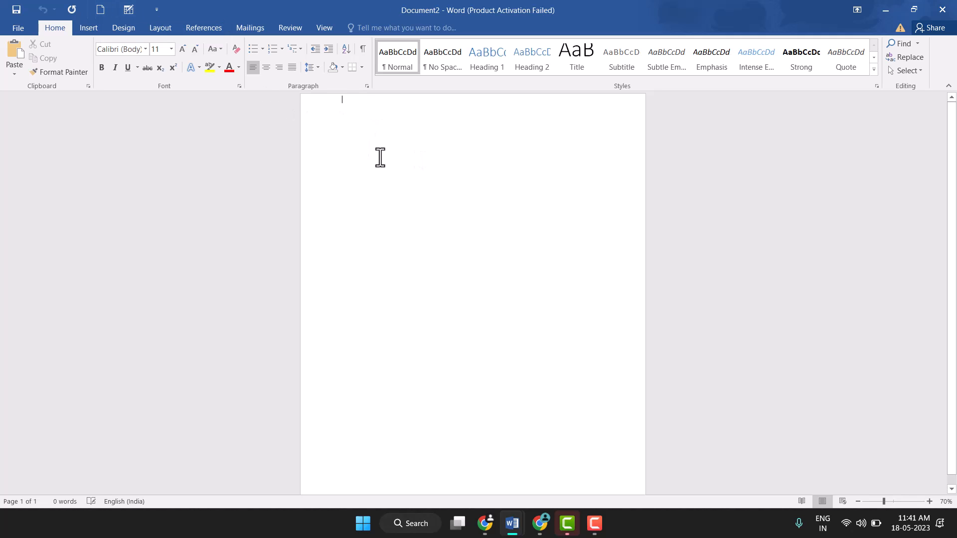
{"action": "mouse_move", "coordinate": [344, 120]}
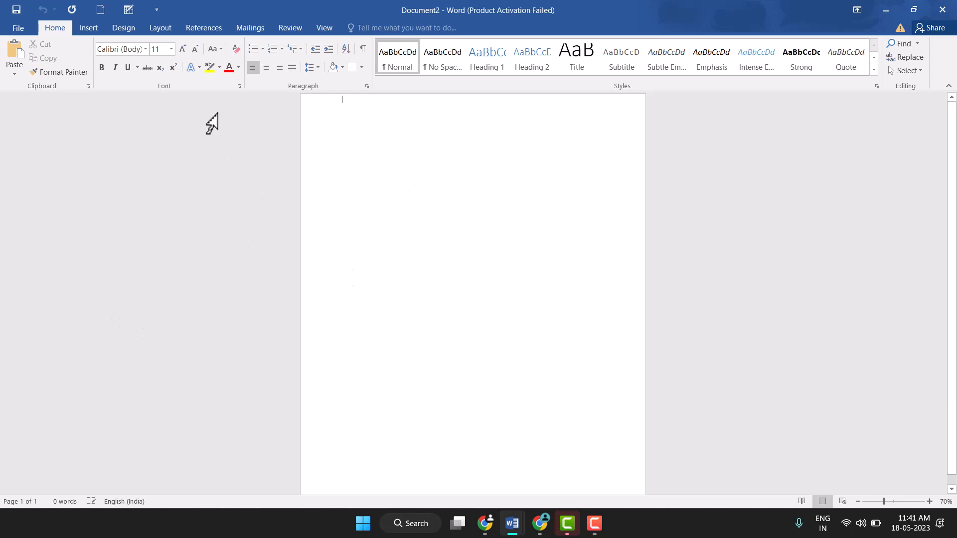
{"action": "mouse_move", "coordinate": [89, 28]}
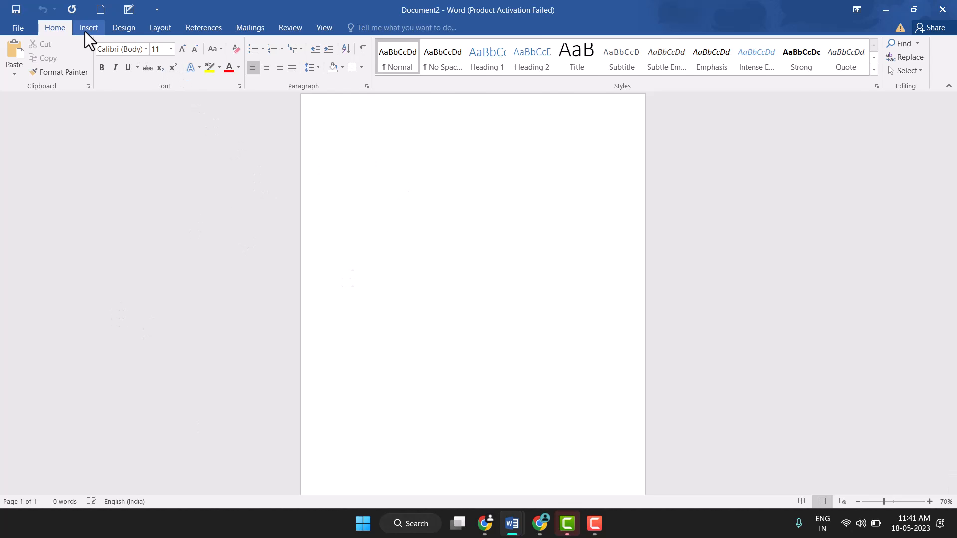
- Show the built-in header gallery from Insert and browse the designs (Blank, Austin, Banded, Facet)
{"action": "left_click", "coordinate": [89, 28]}
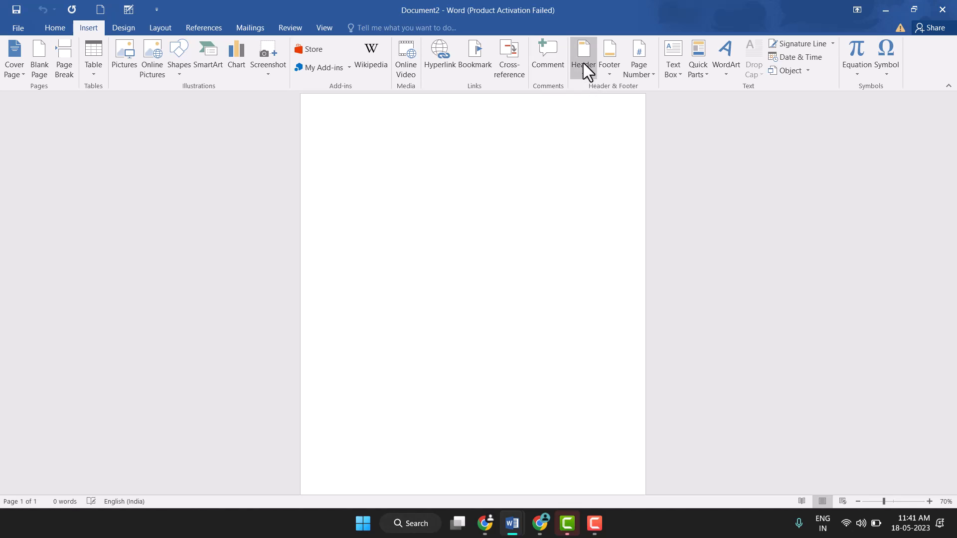
{"action": "left_click", "coordinate": [583, 55]}
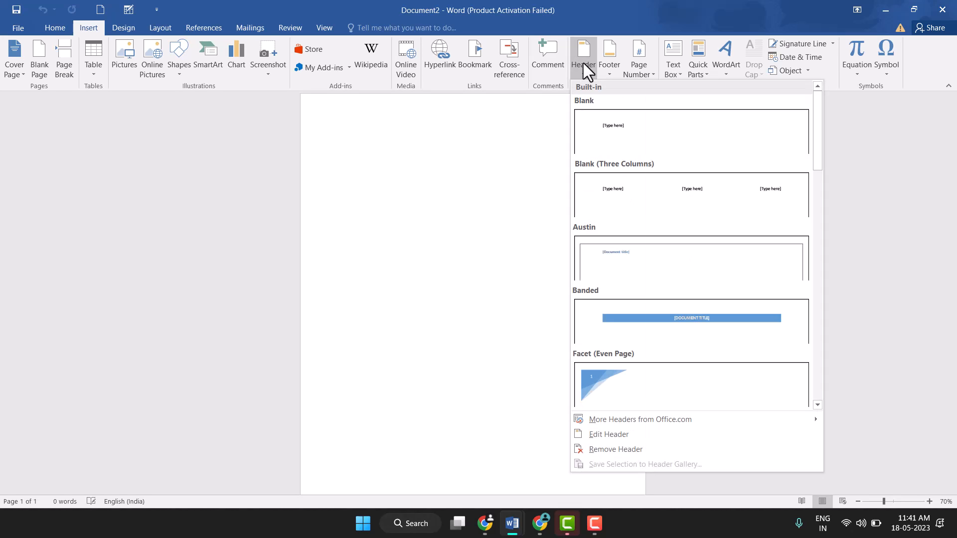
{"action": "mouse_move", "coordinate": [648, 188]}
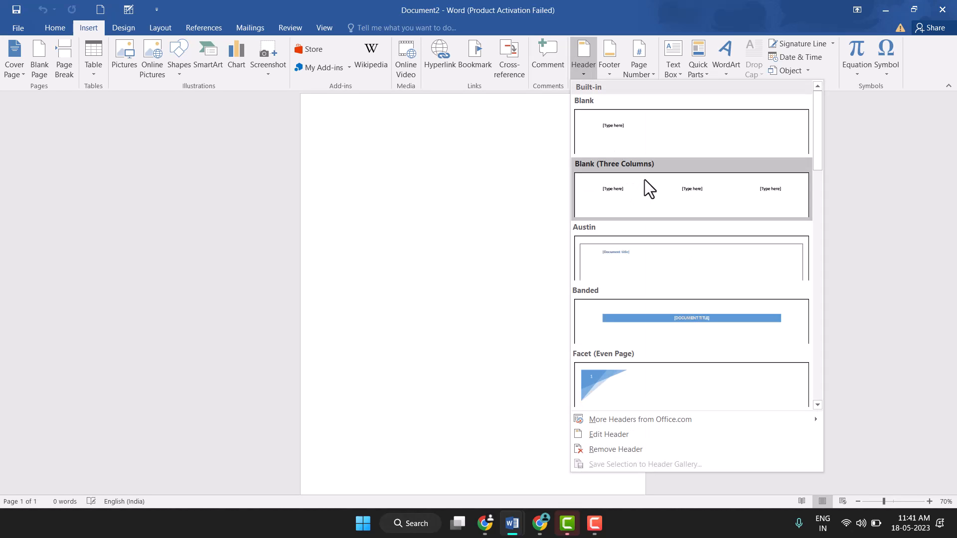
{"action": "mouse_move", "coordinate": [692, 132]}
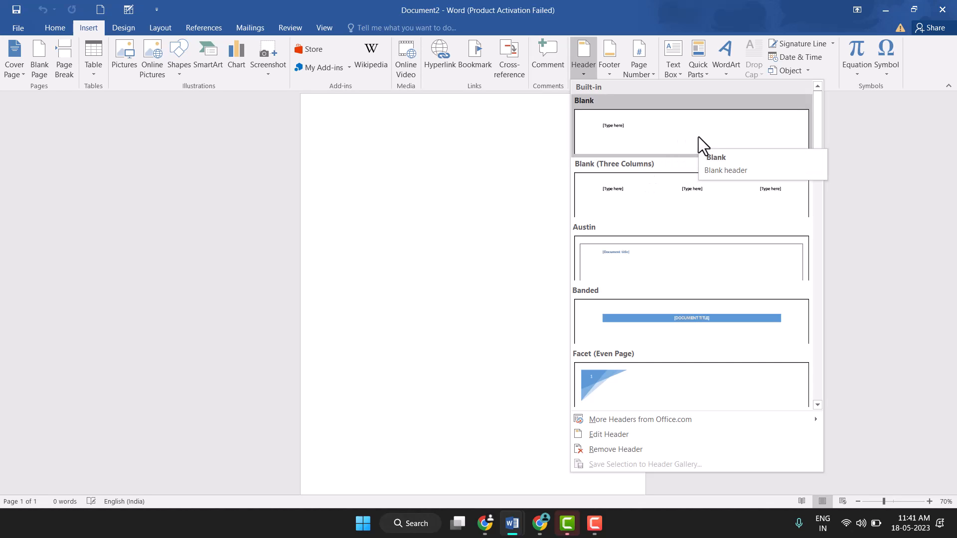
{"action": "scroll", "scroll_direction": "down", "scroll_amount": 3}
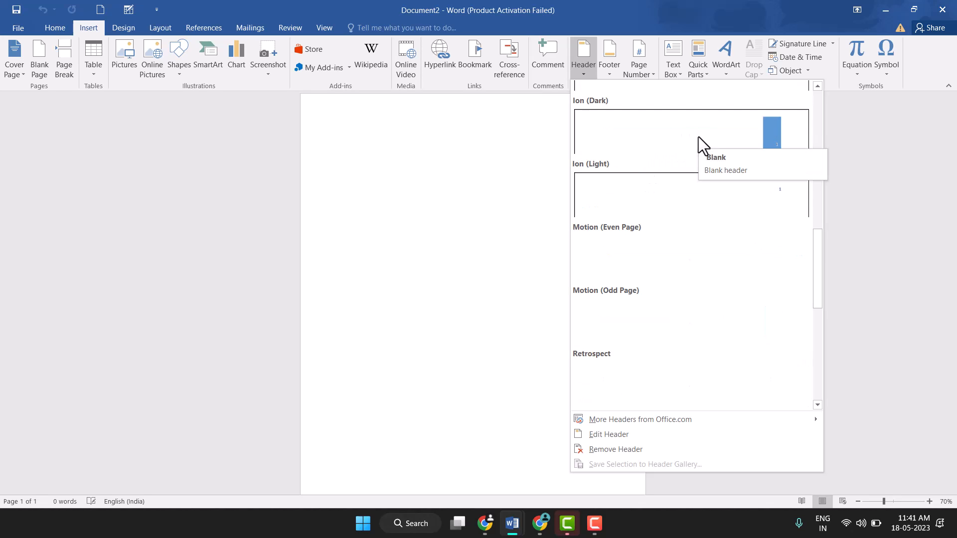
{"action": "scroll", "scroll_direction": "down", "scroll_amount": 3}
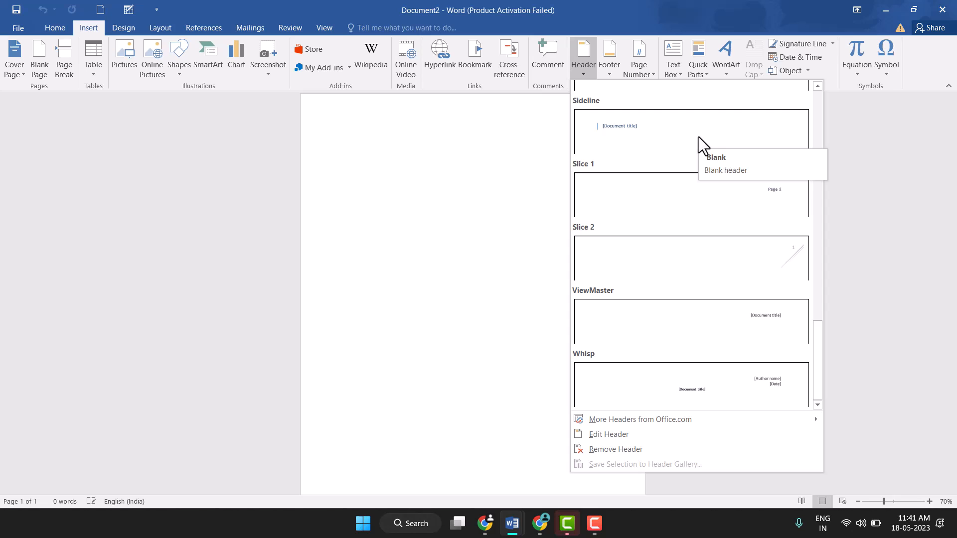
{"action": "scroll", "scroll_direction": "up", "scroll_amount": 3}
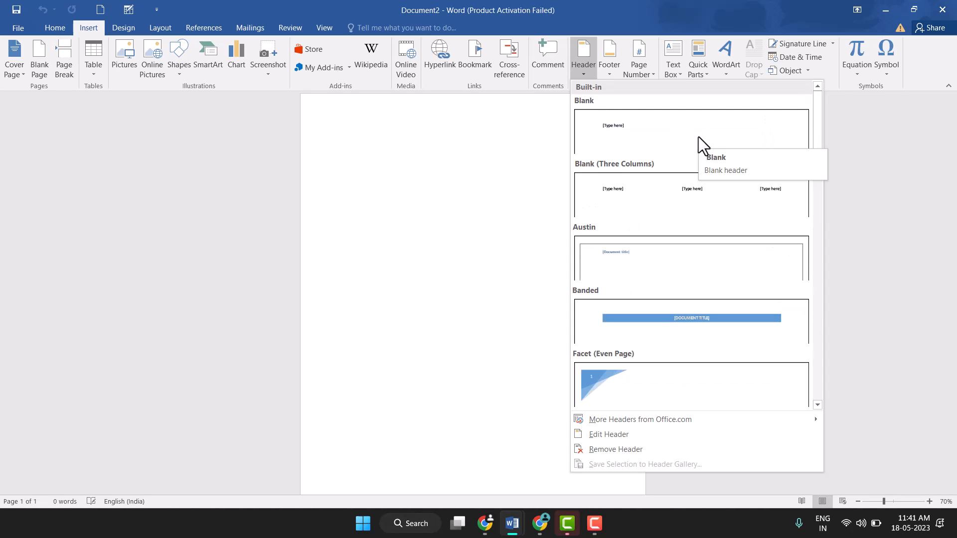
{"action": "mouse_move", "coordinate": [635, 250]}
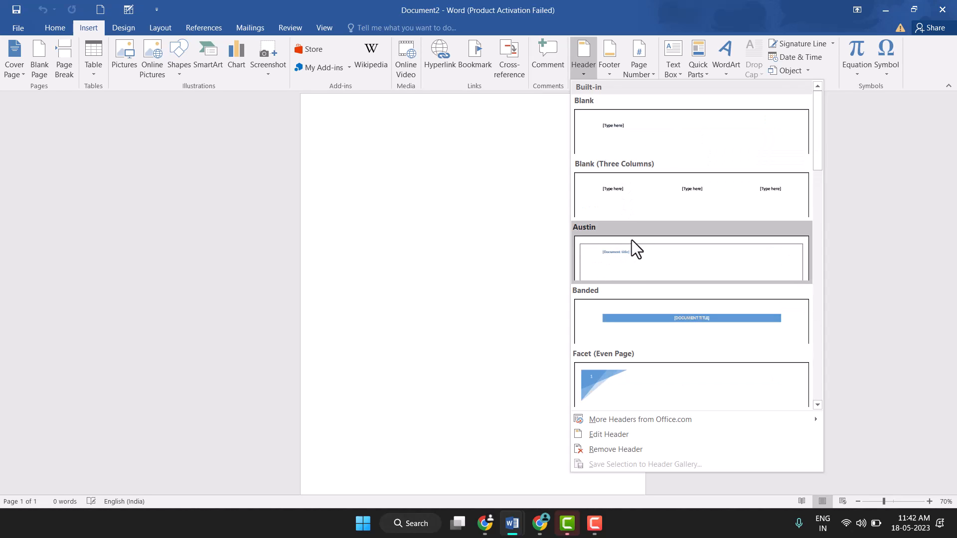
- Insert the Ion (Dark) header, a blue tab showing page number 1
{"action": "scroll", "scroll_direction": "down", "scroll_amount": 3}
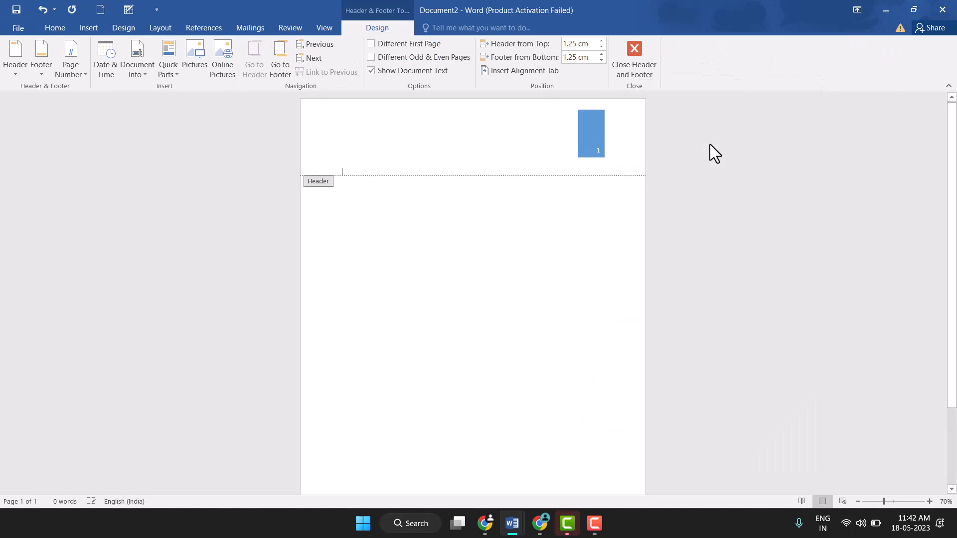
{"action": "mouse_move", "coordinate": [607, 98]}
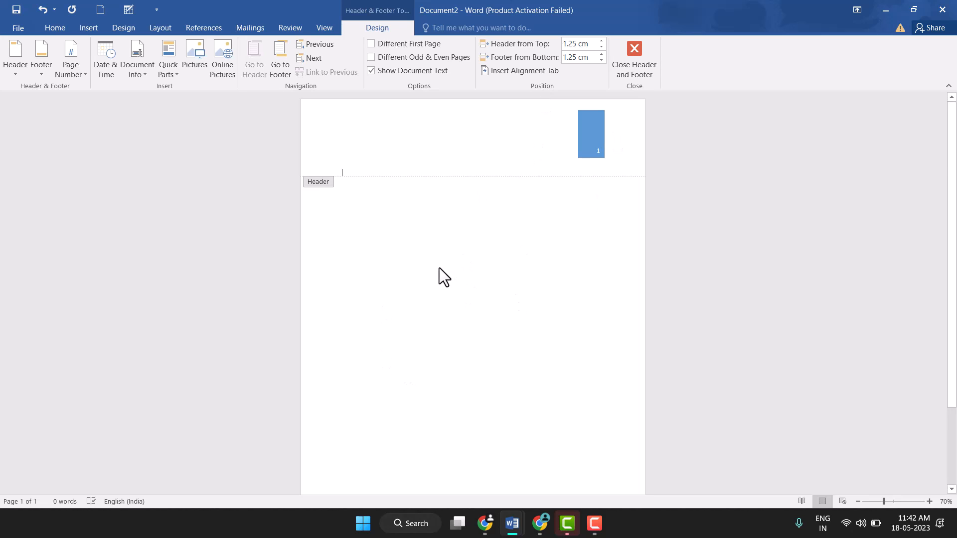
{"action": "scroll", "scroll_direction": "down", "scroll_amount": 3}
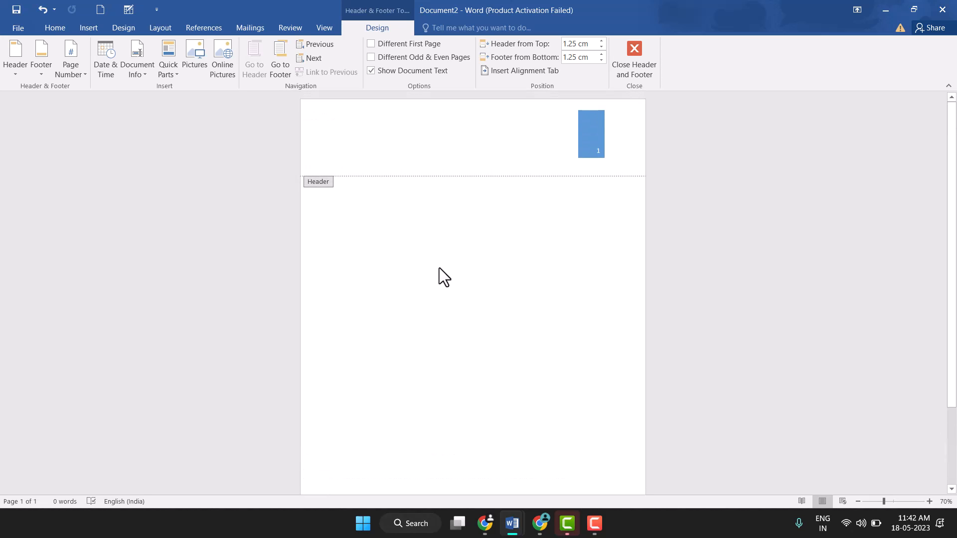
{"action": "left_click", "coordinate": [342, 173]}
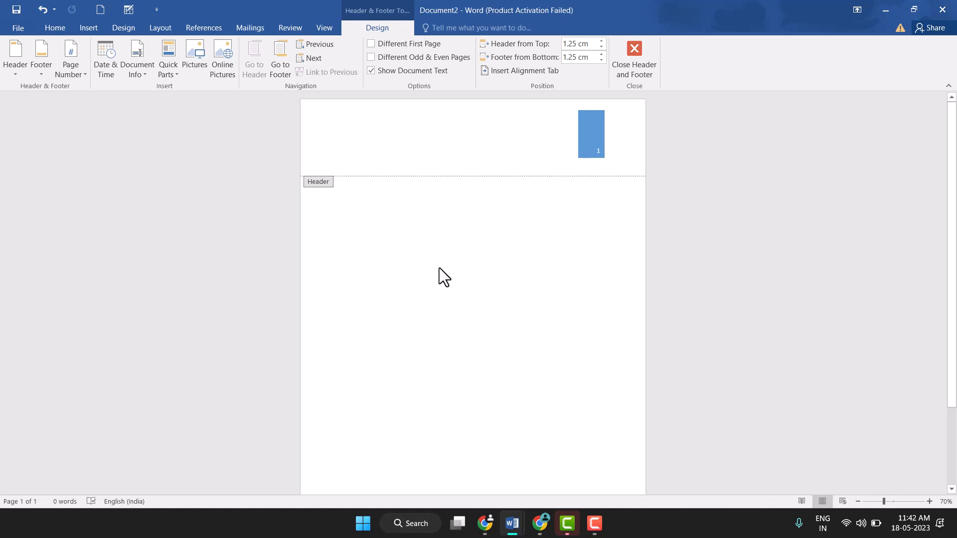
{"action": "left_click", "coordinate": [342, 173]}
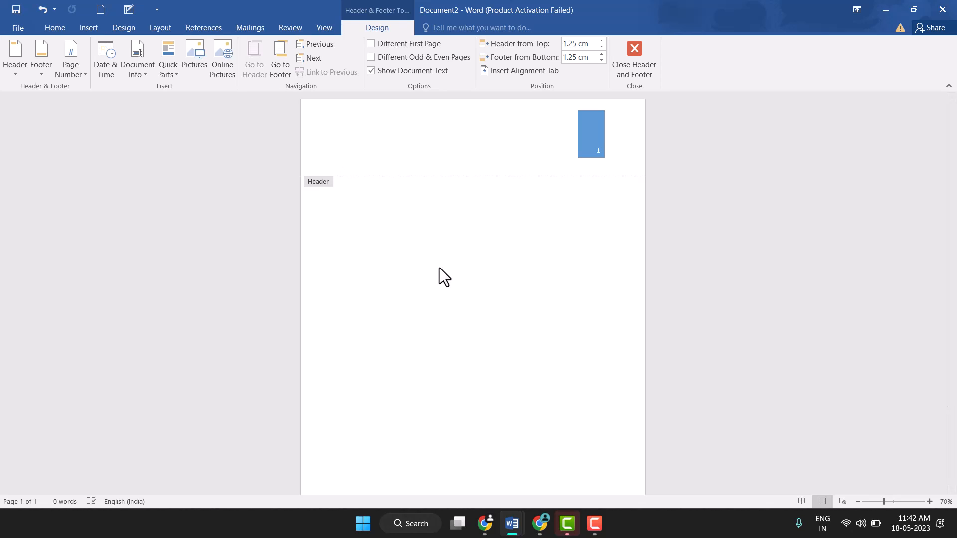